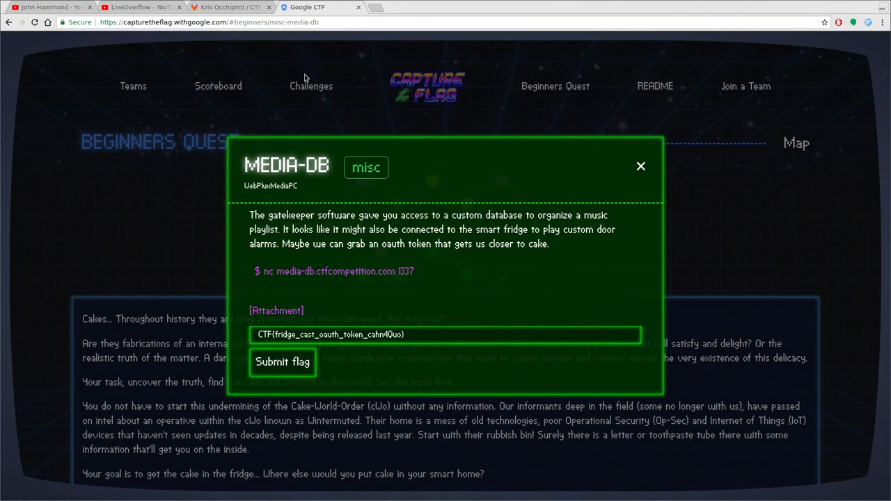
mouse_move(159, 53)
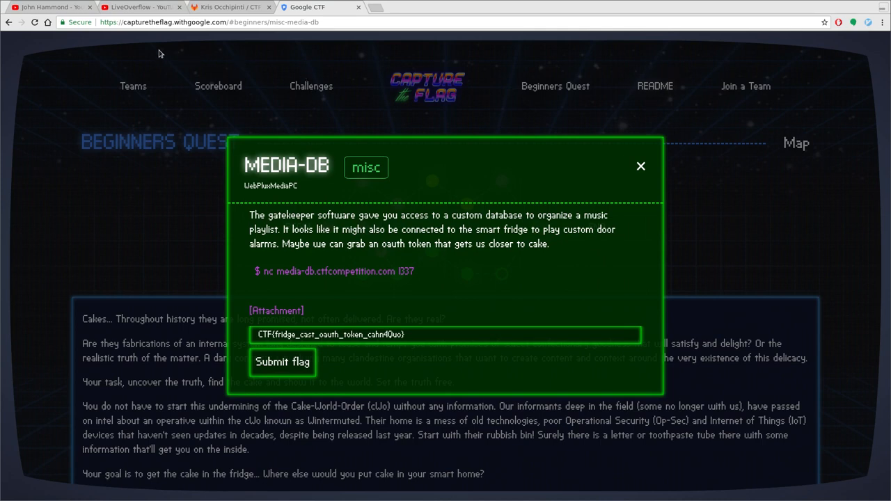
mouse_move(159, 50)
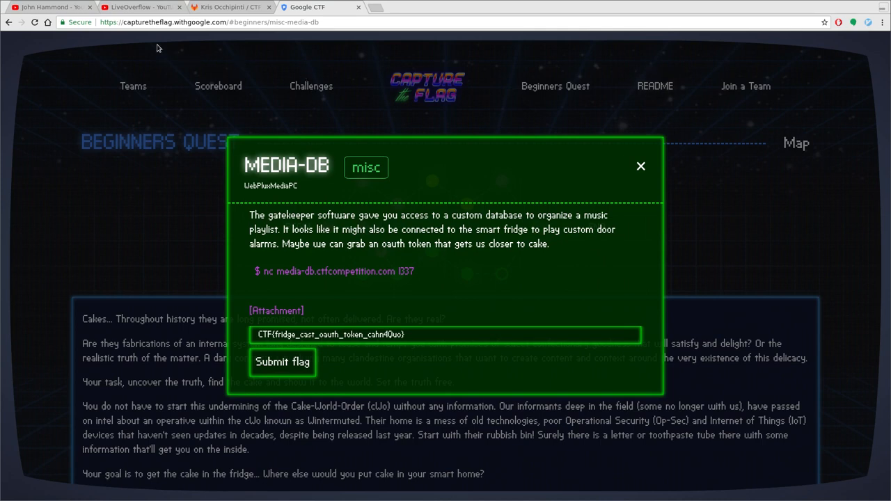
Step: Switch through the YouTube channel tabs to John Hammond's Google CTF beginner quest uploads
left_click(139, 7)
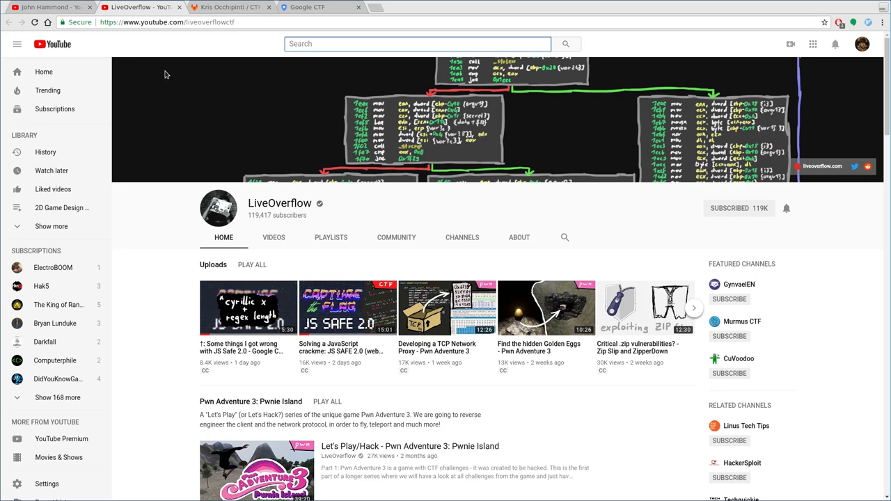
left_click(49, 7)
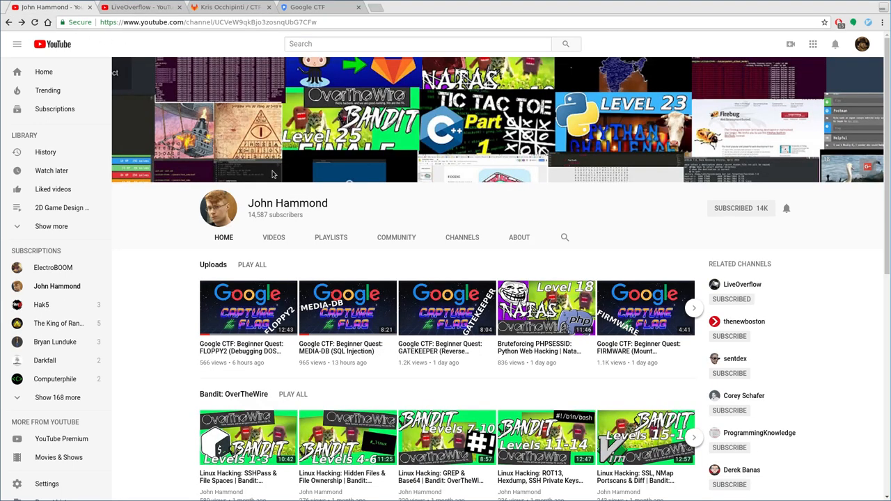
mouse_move(259, 183)
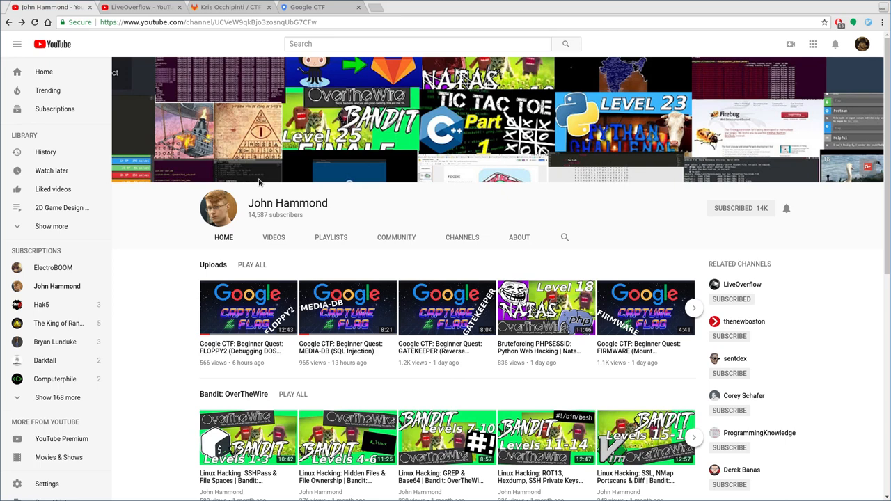
mouse_move(312, 159)
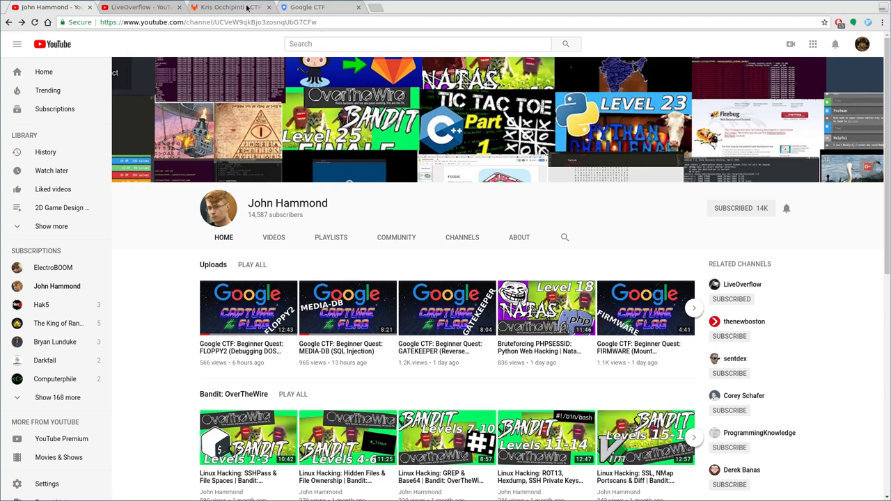
Step: Bring up the GitLab CTF solutions project with its Google_CTF_2018 folder
left_click(230, 7)
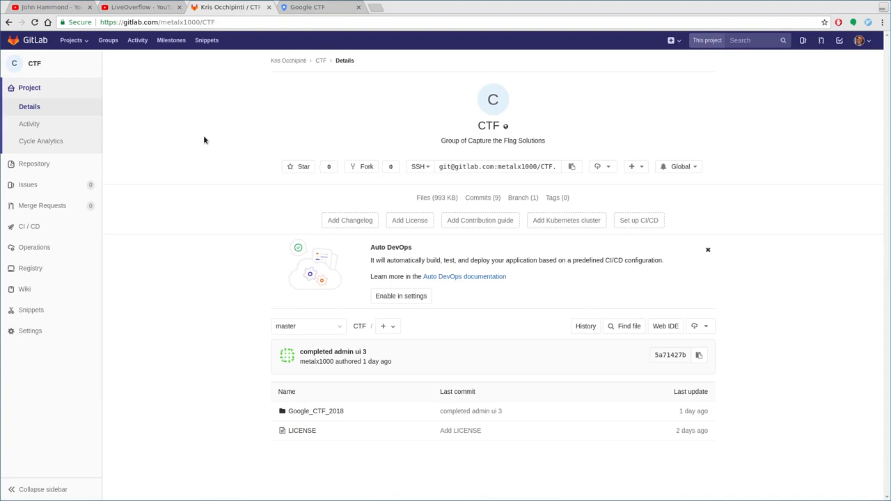
mouse_move(415, 334)
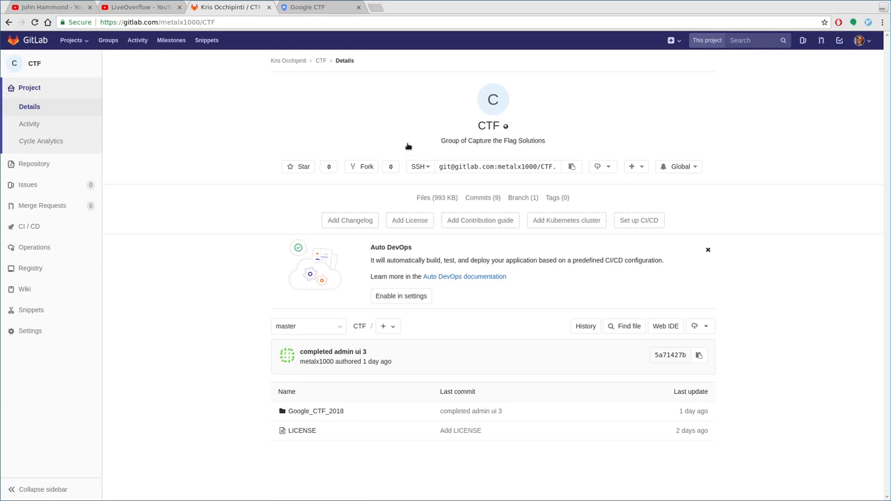
mouse_move(320, 7)
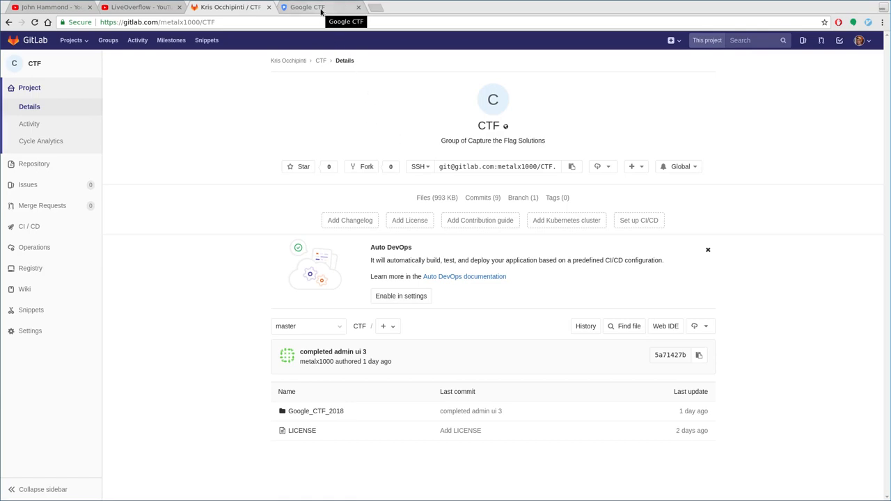
Step: Return to the MEDIA-DB challenge and select its server address media-db.ctfcompetition.com 1337
left_click(320, 7)
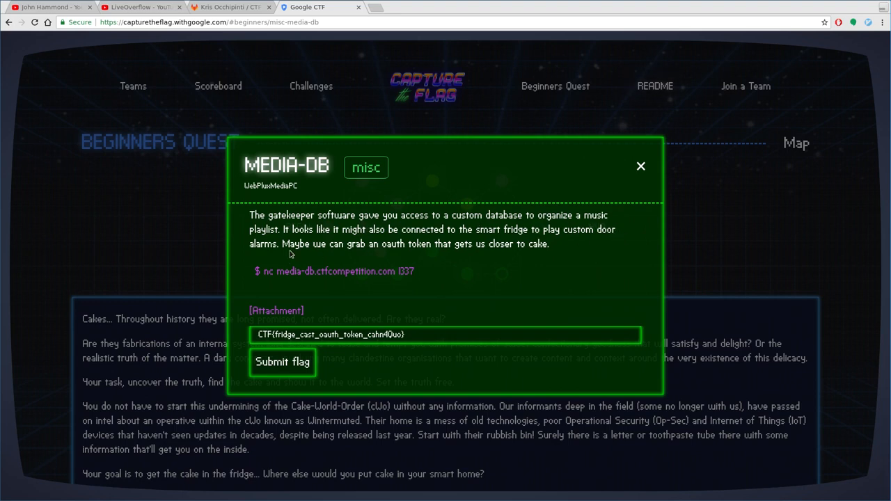
mouse_move(383, 248)
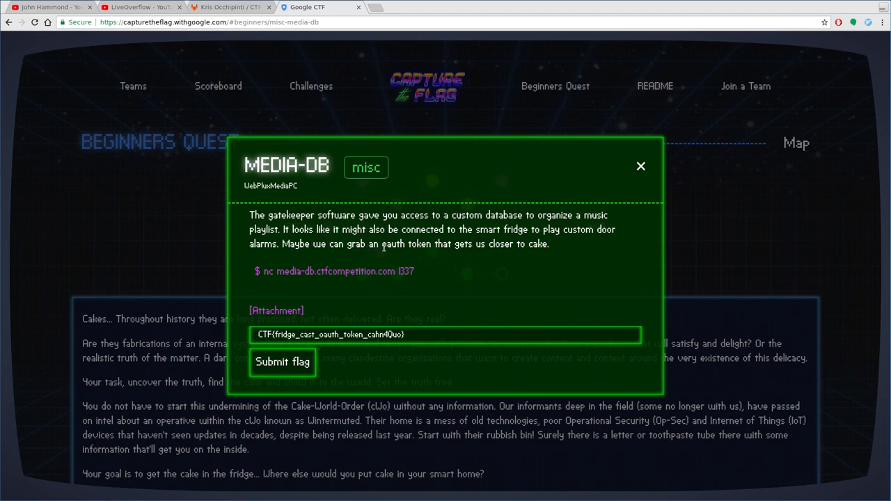
mouse_move(446, 253)
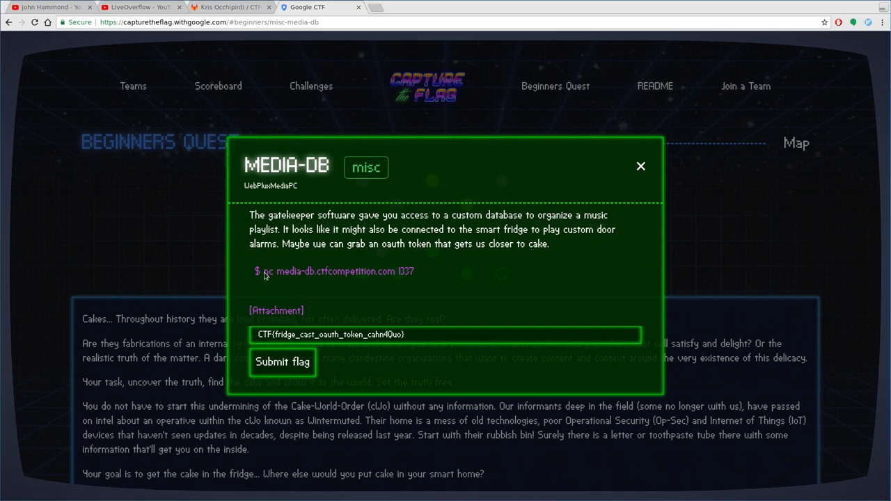
left_click_drag(276, 272, 413, 271)
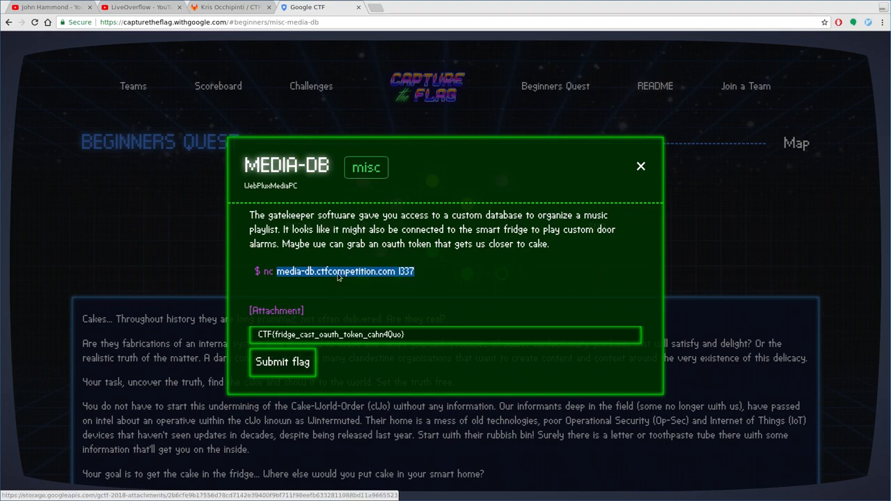
mouse_move(397, 270)
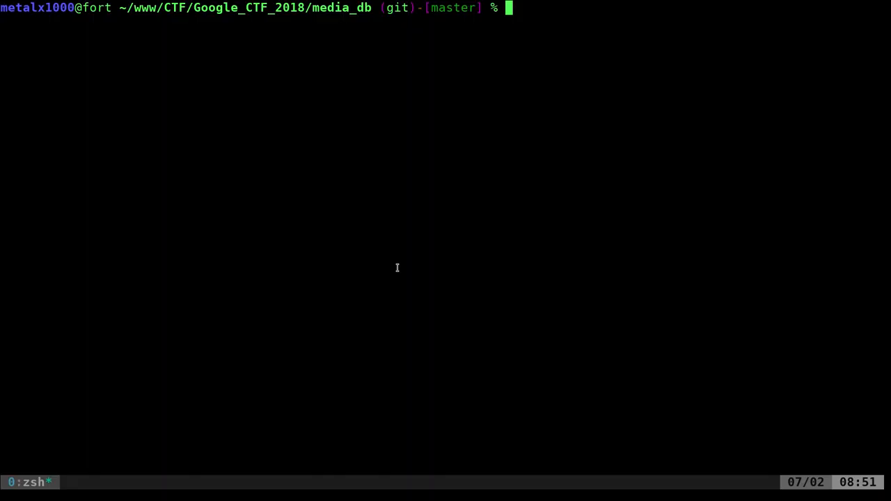
Step: Connect to media-db.ctfcompetition.com 1337 with nc and add a song 'bob' by artist bob
type("nc media-db.ctfcompetition.com 1337")
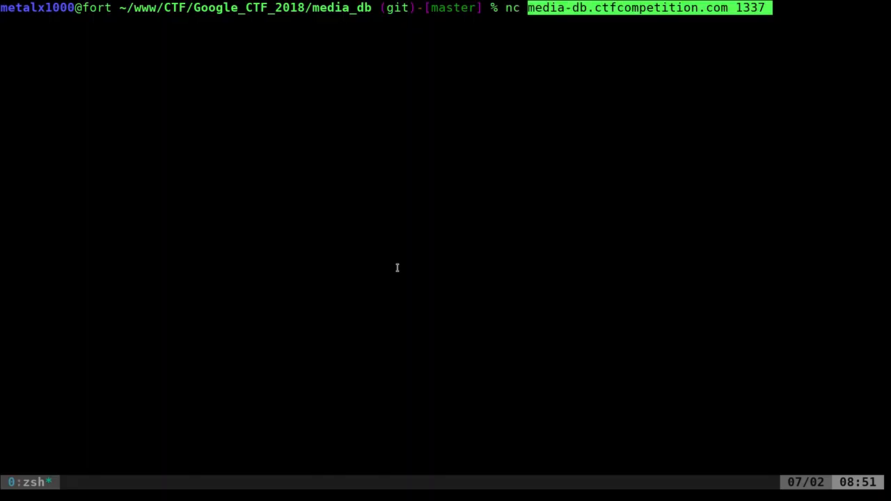
key("Return")
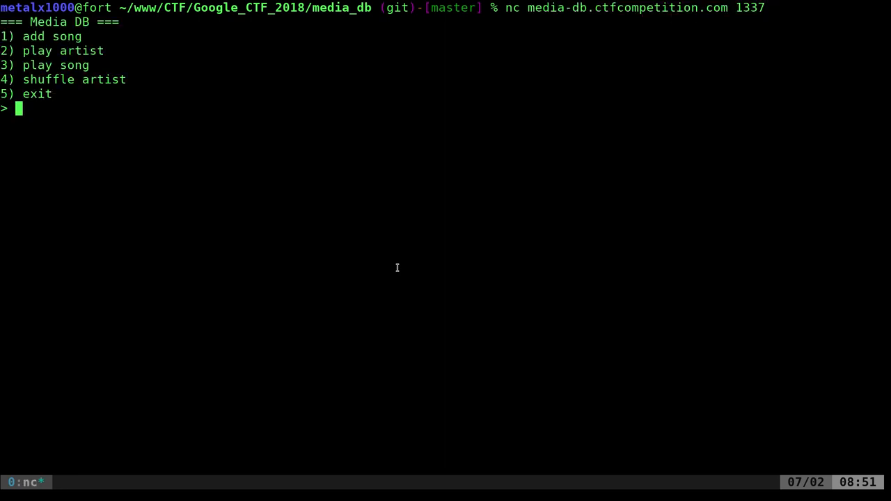
type("1")
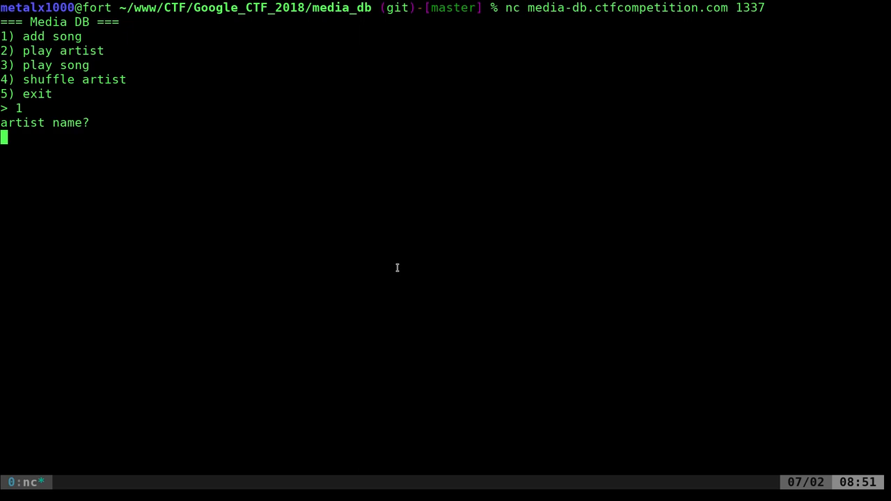
type("bob")
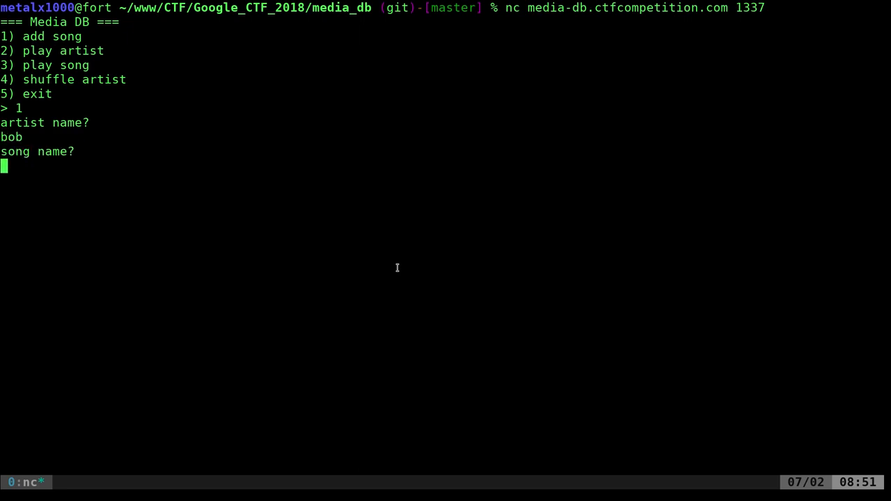
type("bob song")
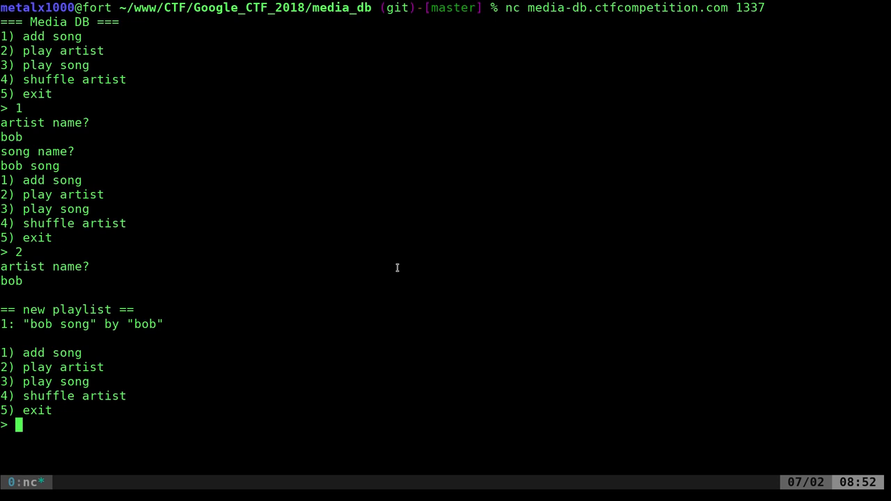
Step: Test the menu: play song bob, shuffle artist, and play artist tom returning an empty playlist
type("3")
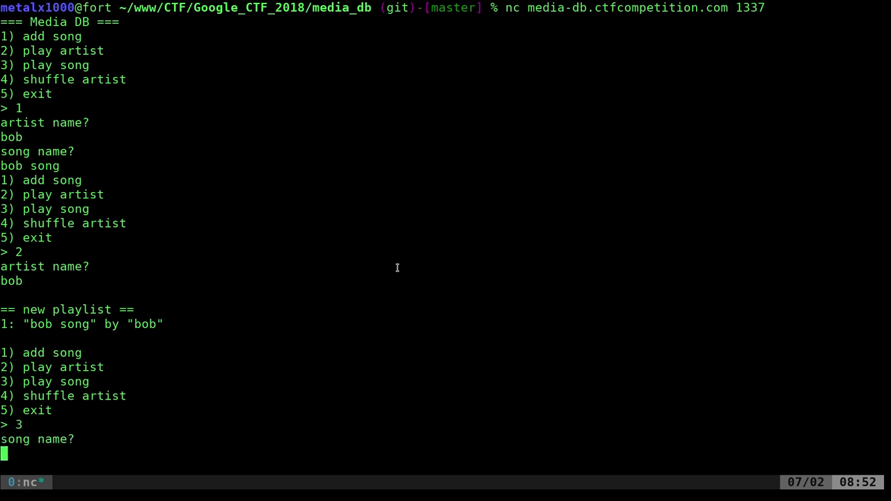
type("bob")
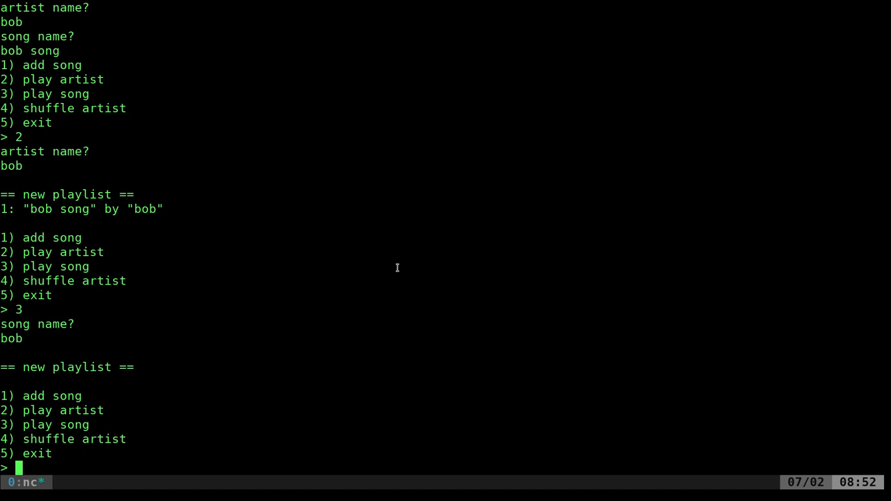
type("4")
type("2")
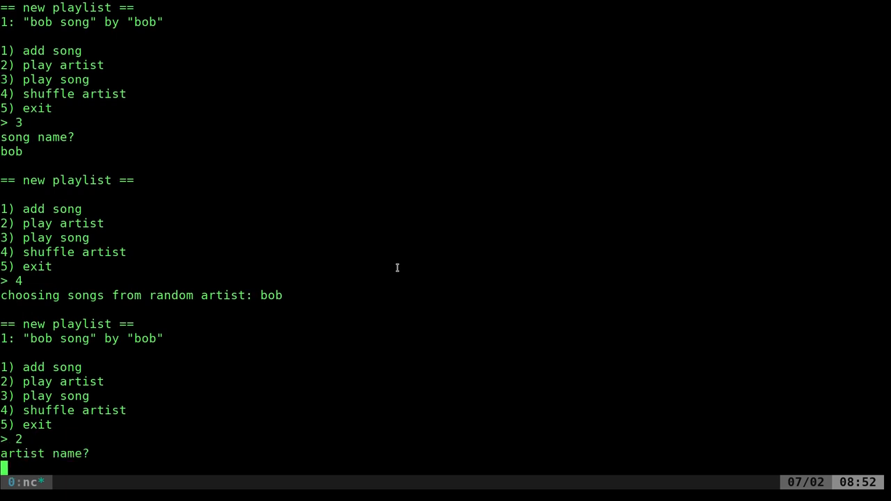
type("tom")
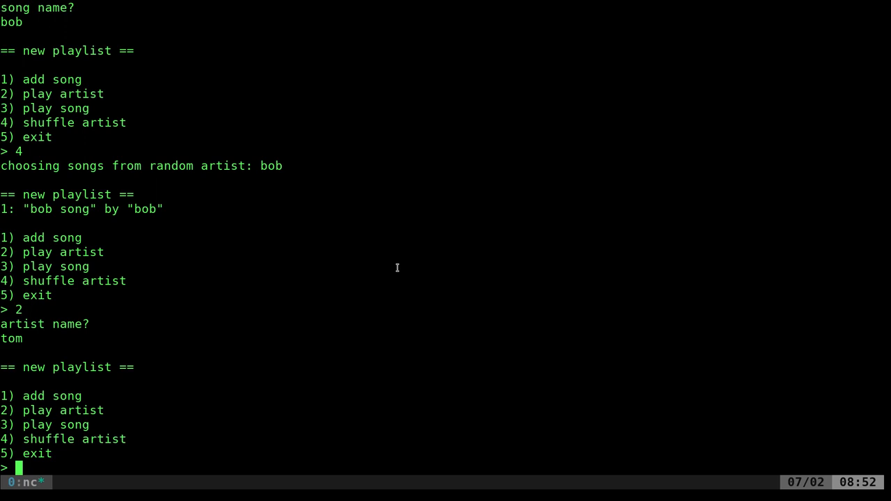
type("tom")
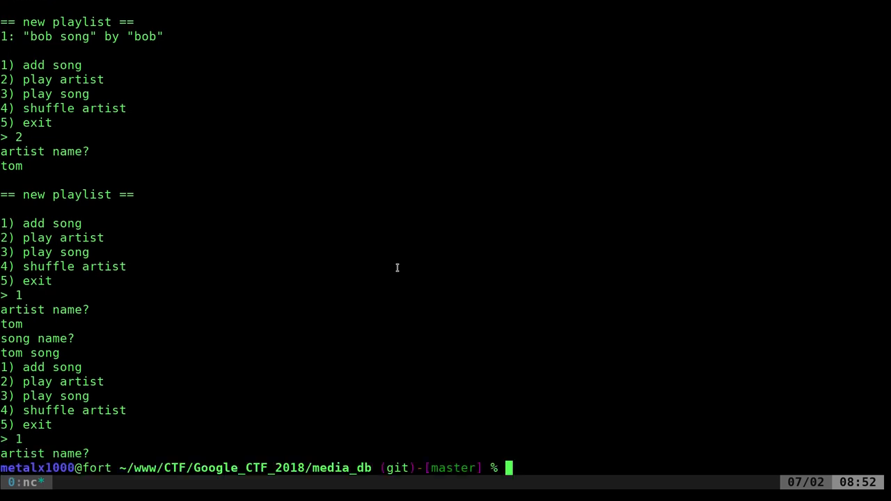
Step: Reconnect and add a song with artist bob's song, then shuffle to crash Media DB with an sqlite syntax error
type("nc media-db.ctfcompetition.com 1337")
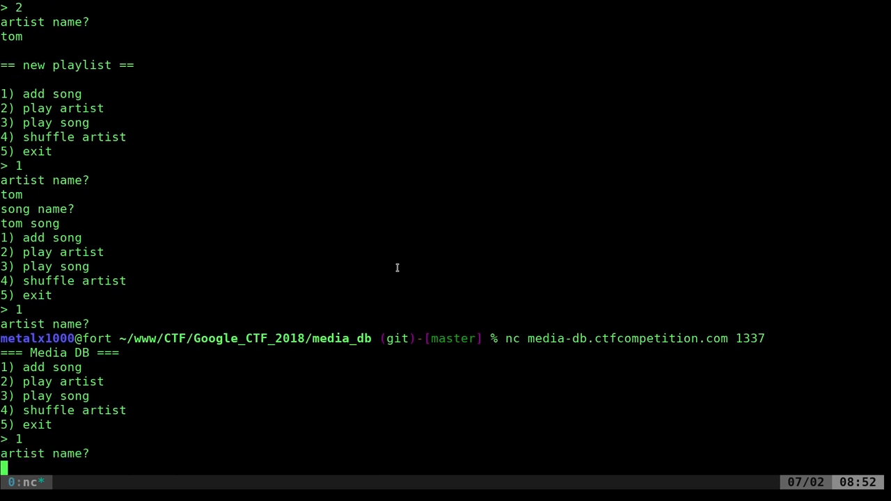
type("bob's song")
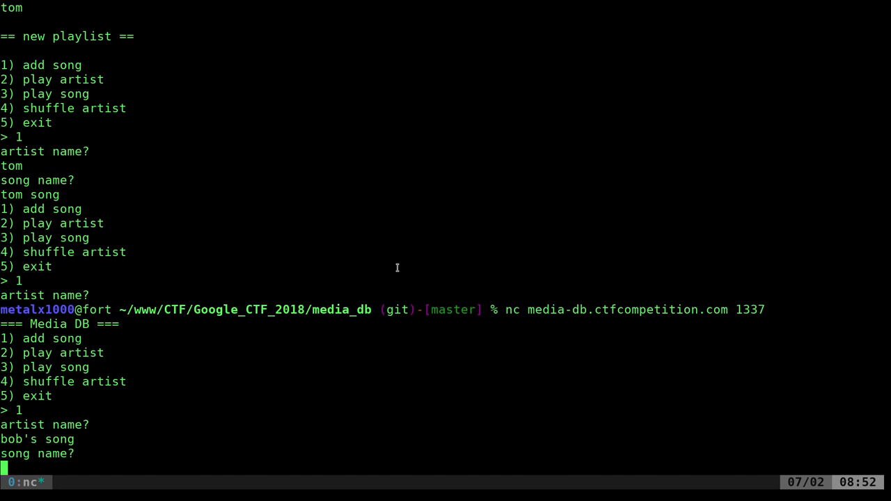
type("bob's song")
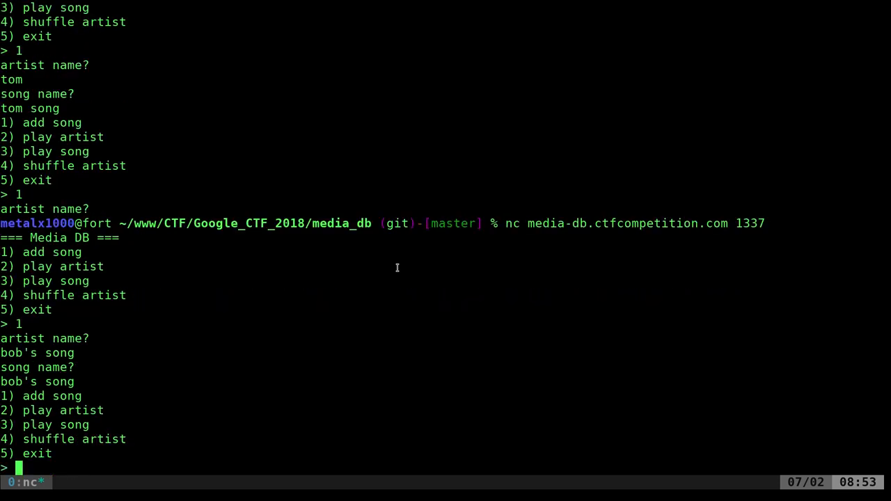
type("4")
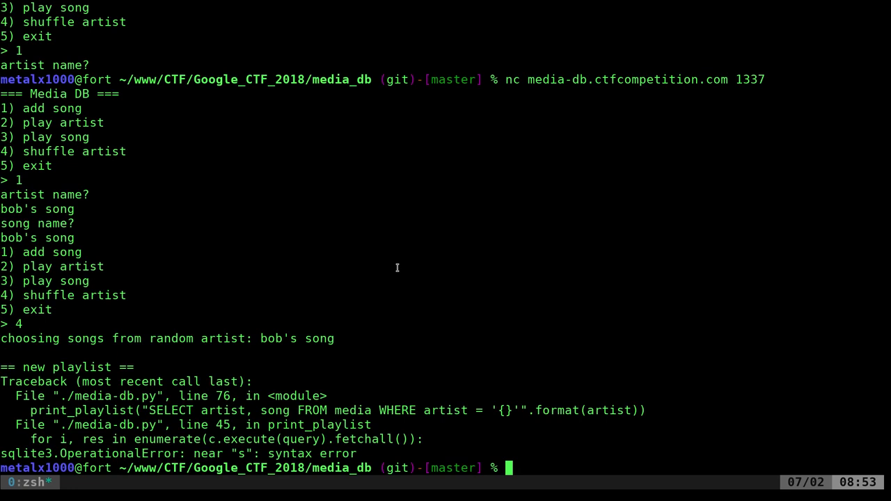
type("ls")
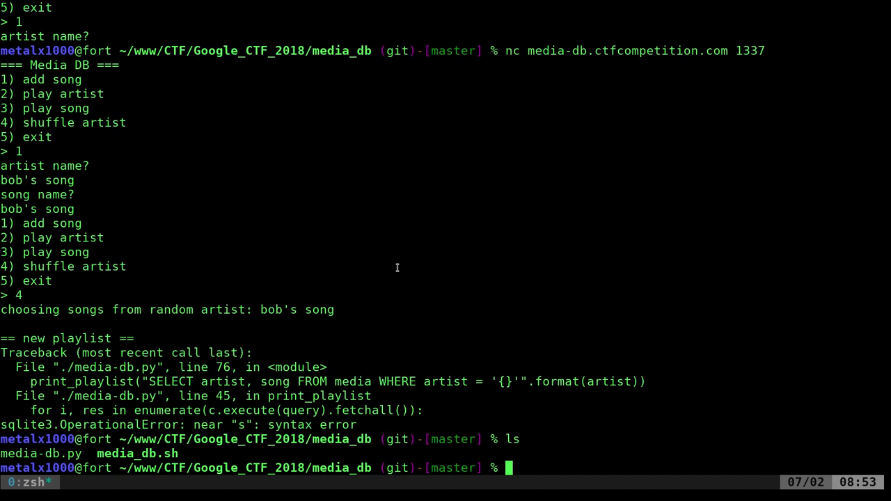
Step: Run ./media_db.sh, note the oauth_tokens table holding the flag, and continue the script
type("./media_db.sh")
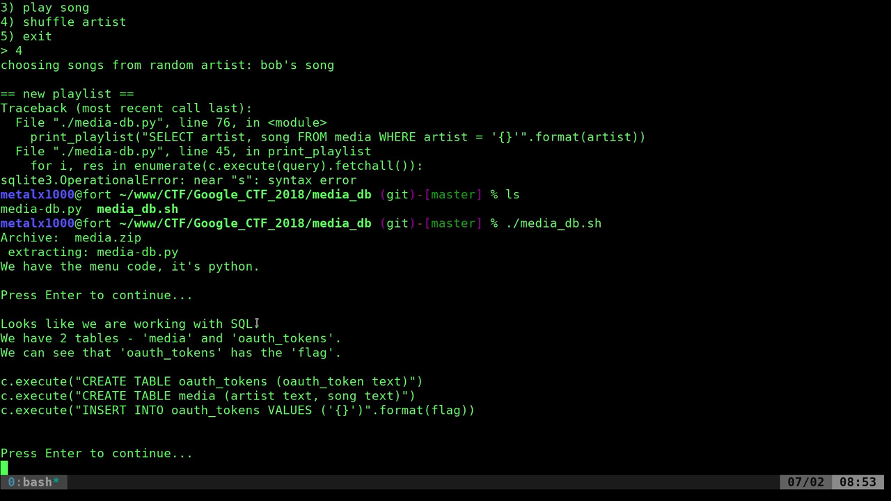
mouse_move(257, 323)
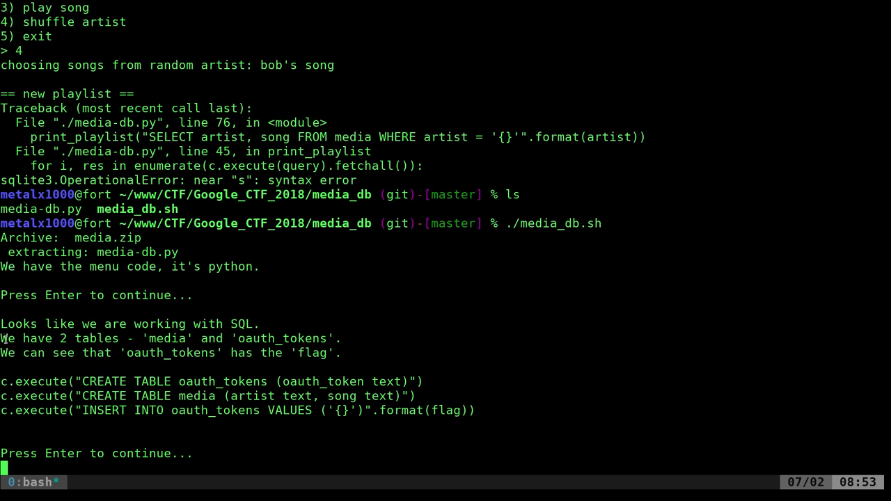
double_click(167, 339)
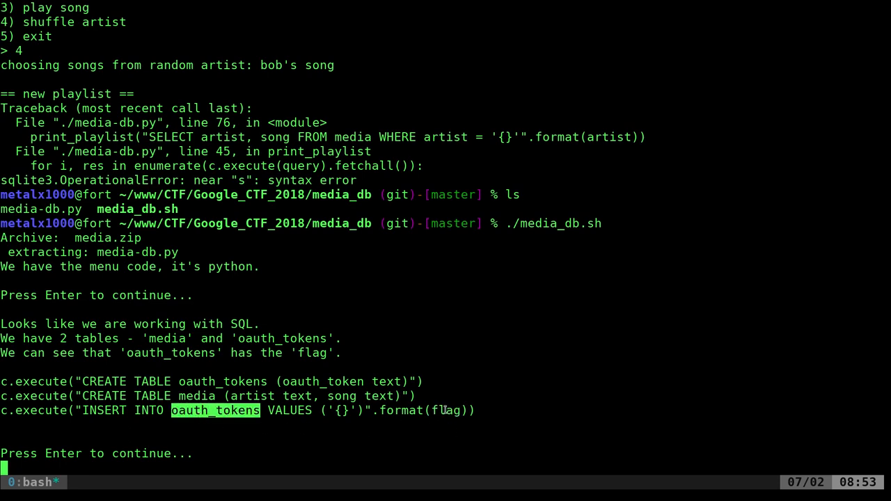
key("Return")
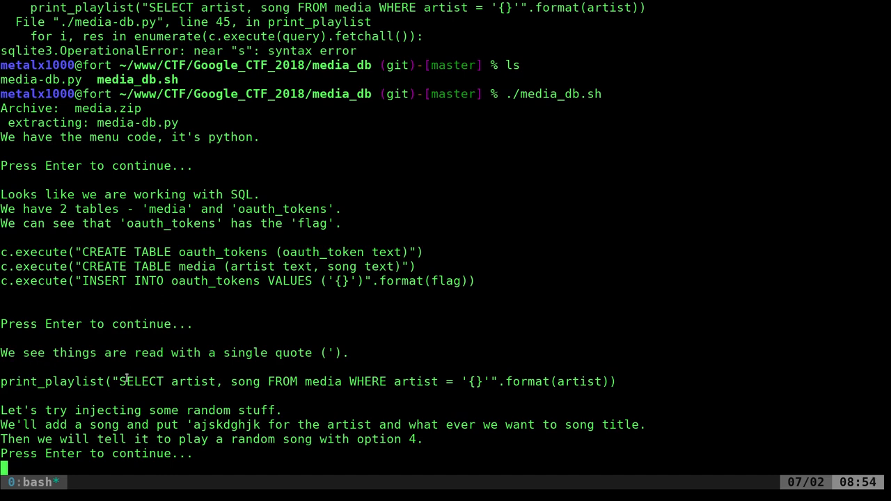
Step: Highlight the single quote wrapping the artist value in the print_playlist query
left_click_drag(118, 382, 588, 382)
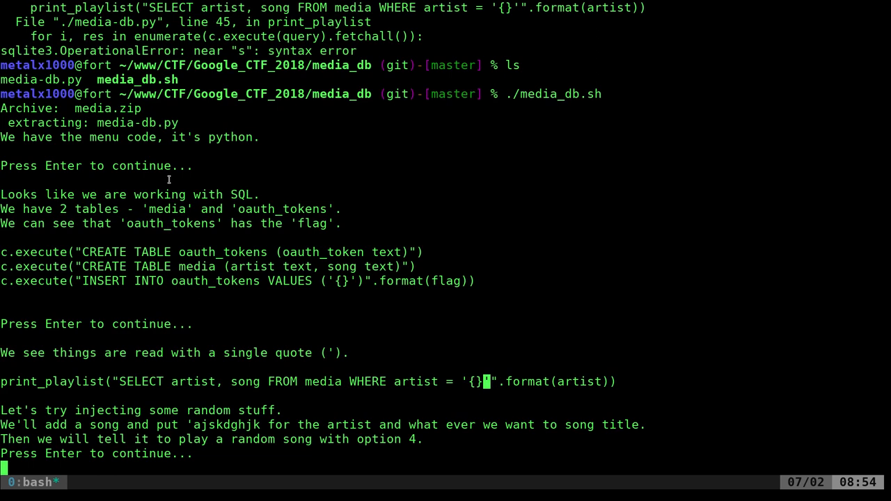
mouse_move(496, 323)
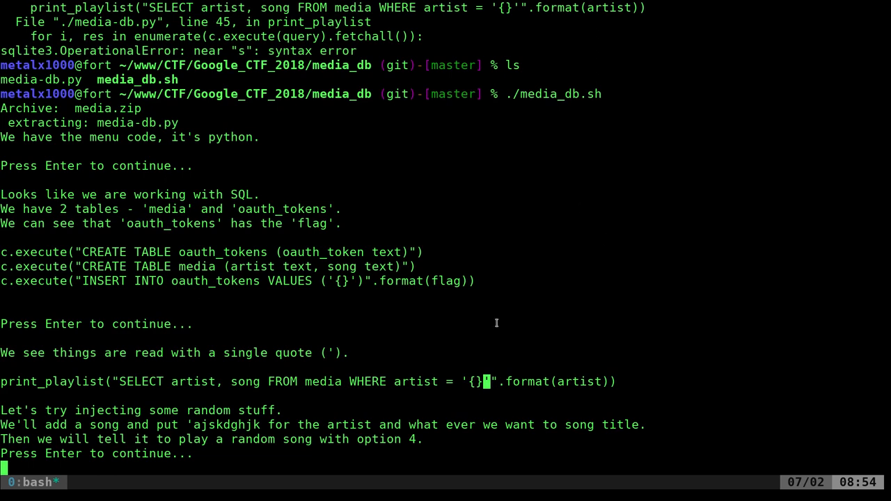
mouse_move(443, 382)
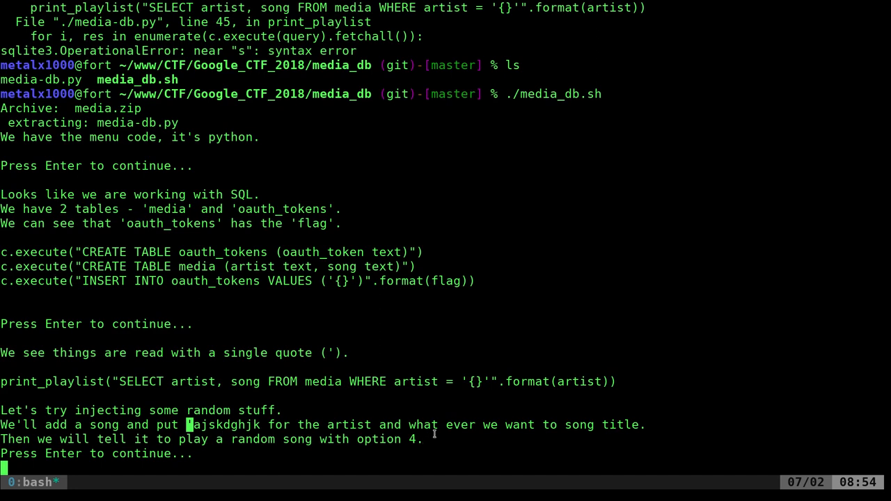
mouse_move(488, 432)
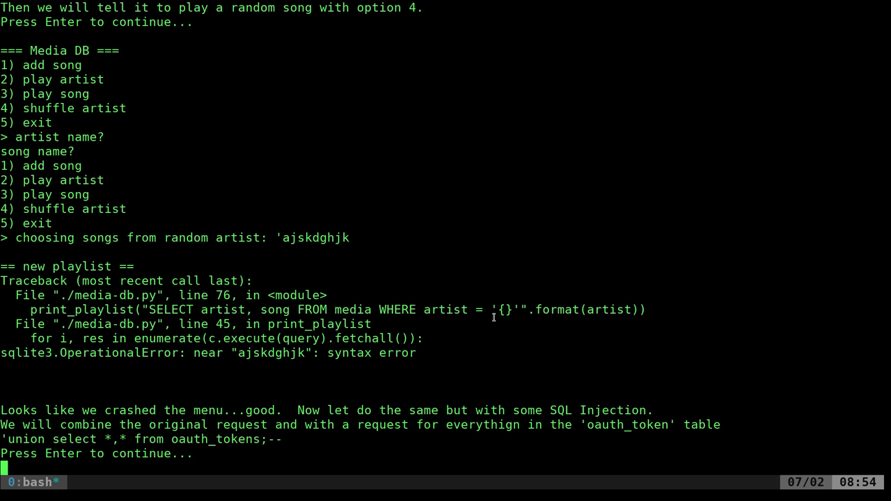
Step: Review the 'ajskdghjk crash and the union select payload on oauth_tokens that dumps the flag
double_click(271, 354)
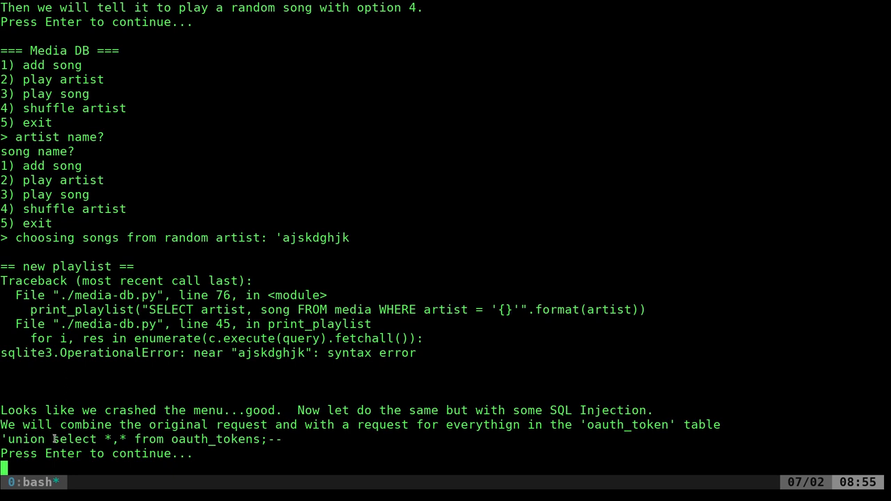
double_click(75, 440)
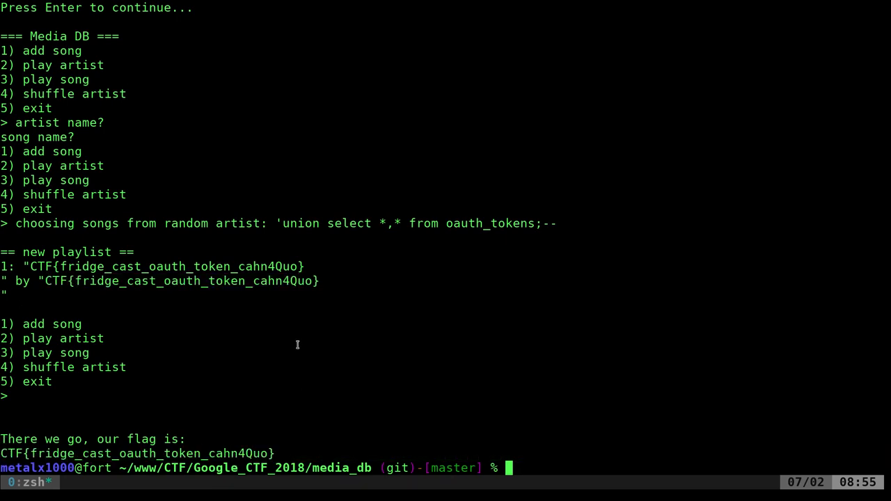
Step: Enter the command vim media-db.py at the zsh prompt
type("vim")
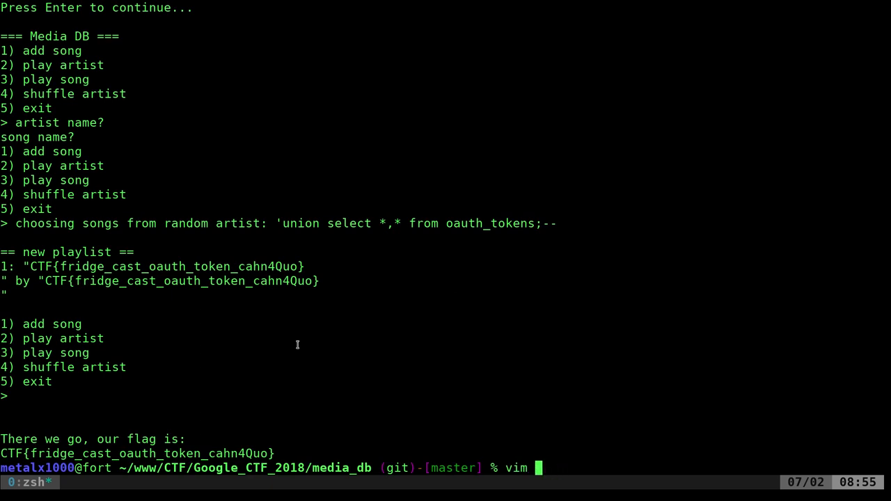
type("media.")
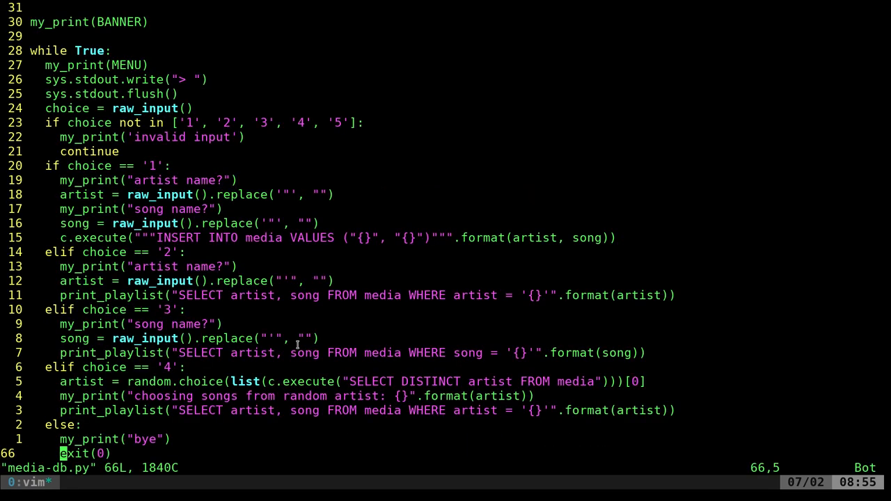
Step: Jump to the top of media-db.py and read how the flag is inserted into oauth_tokens
key("gg")
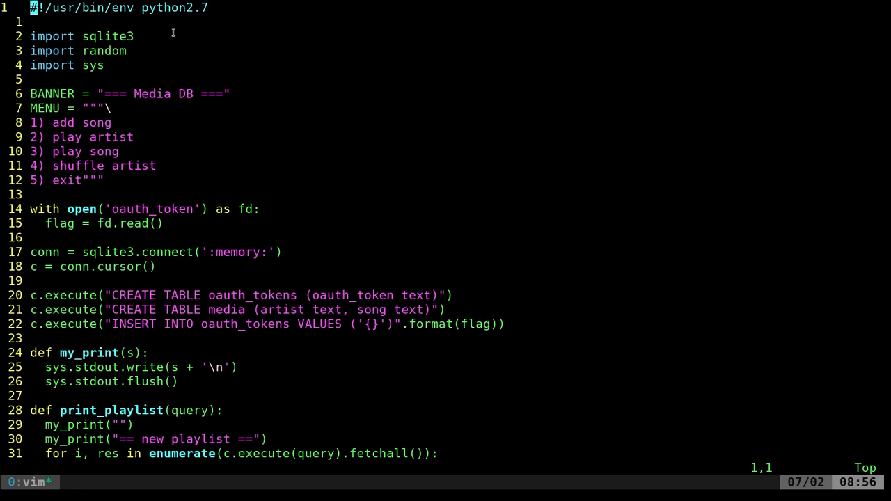
mouse_move(118, 39)
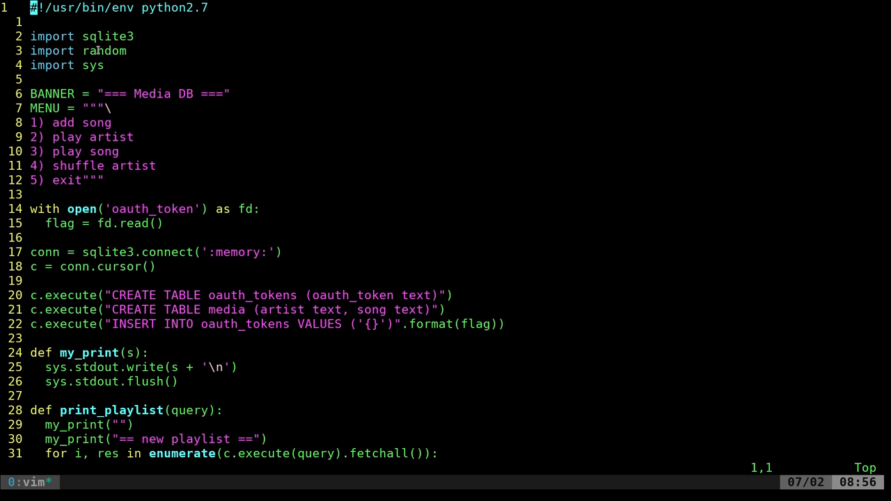
double_click(108, 36)
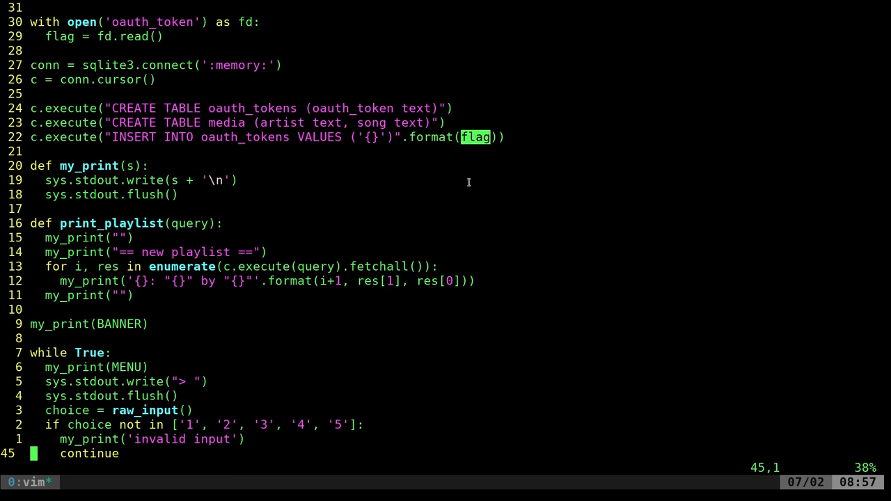
mouse_move(473, 147)
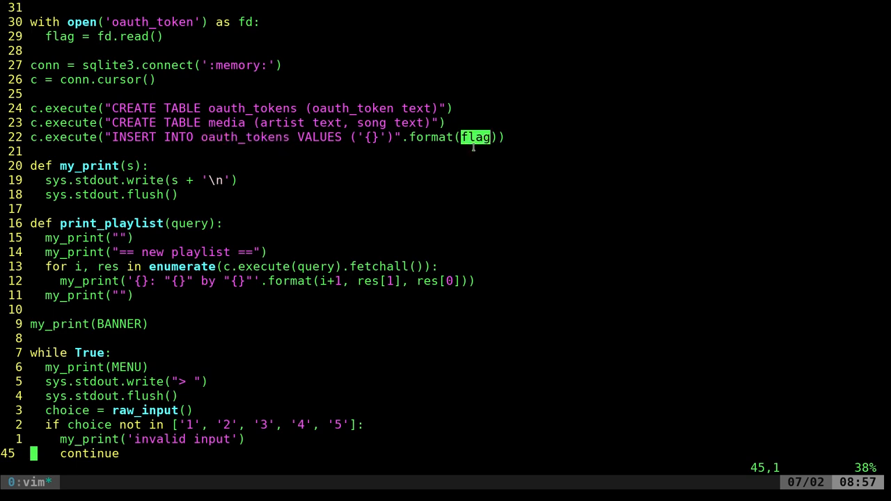
scroll("down", 3)
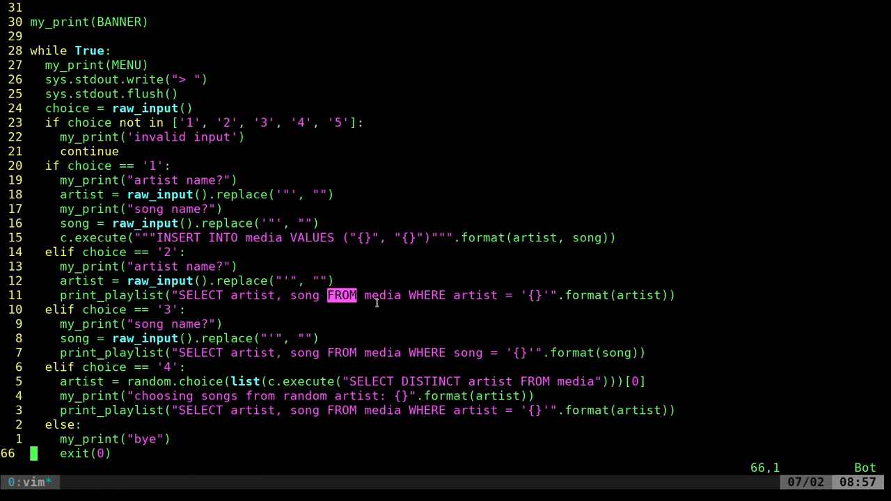
key("w")
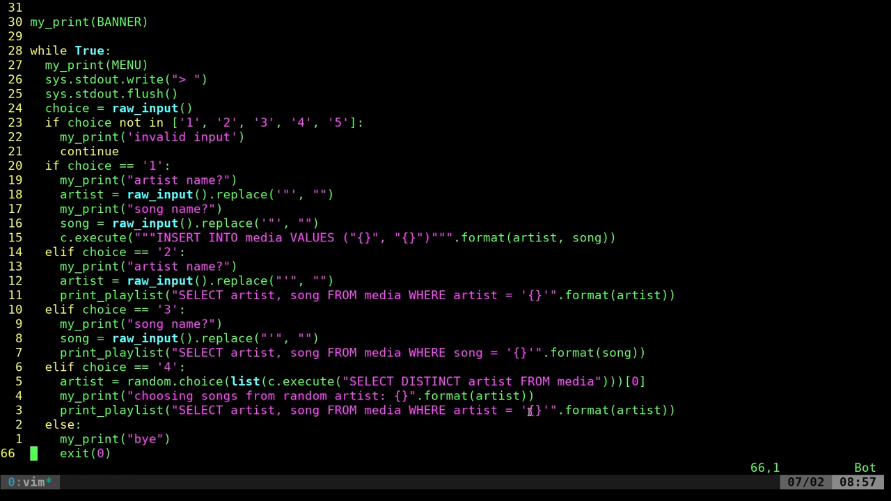
mouse_move(415, 296)
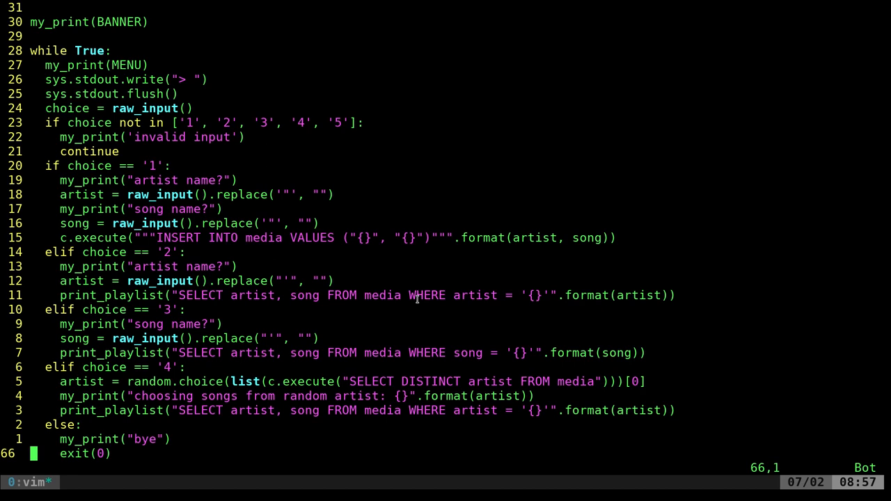
mouse_move(526, 288)
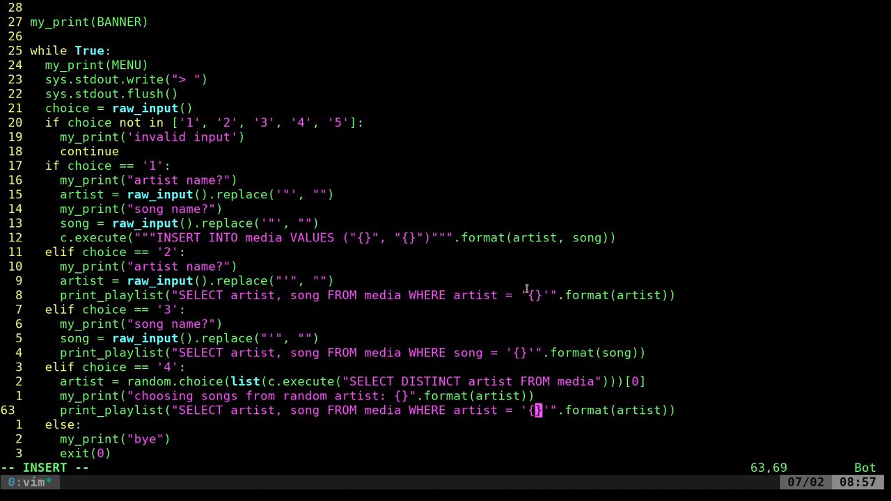
type("sjkdhfkjsdhgf")
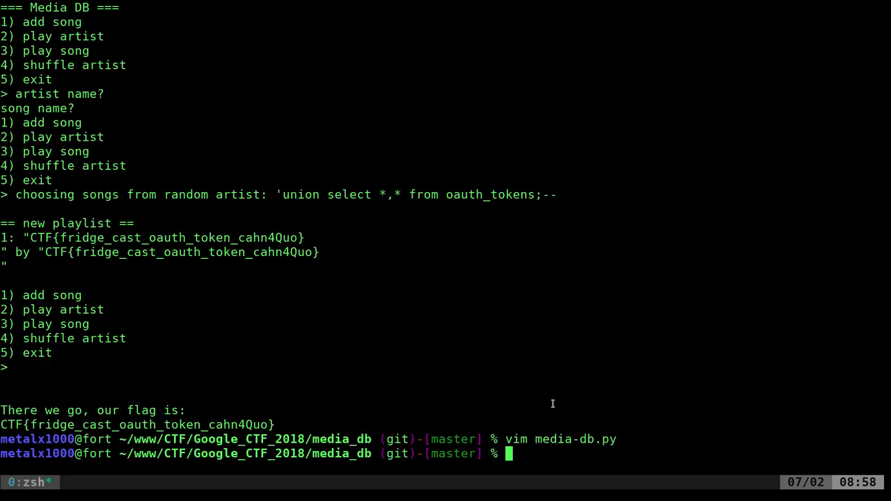
Step: List the directory contents, then start opening the media_db.sh solve script in vim
type("ls")
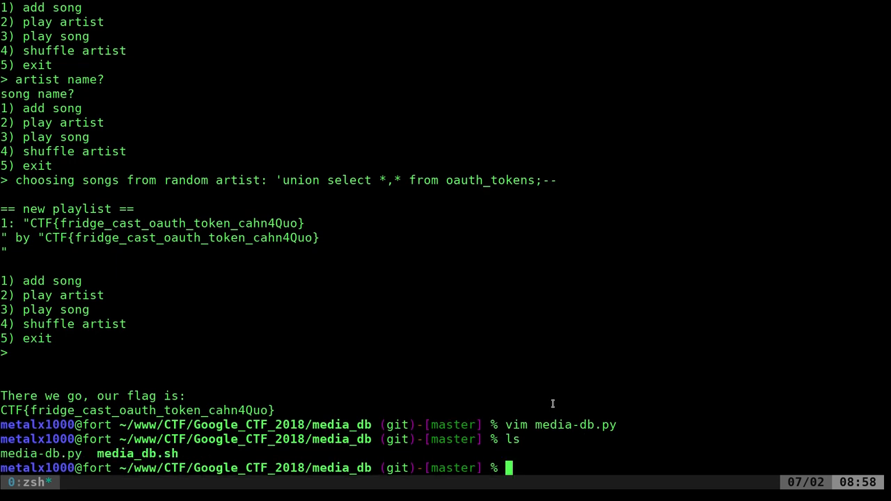
type("vim media")
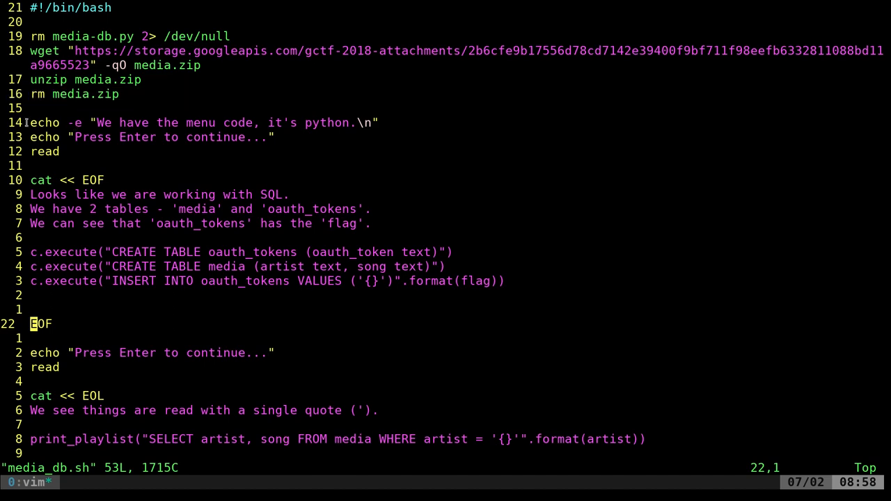
Step: Scroll media_db.sh down to the union select payload targeting oauth_tokens at its end
scroll("down", 3)
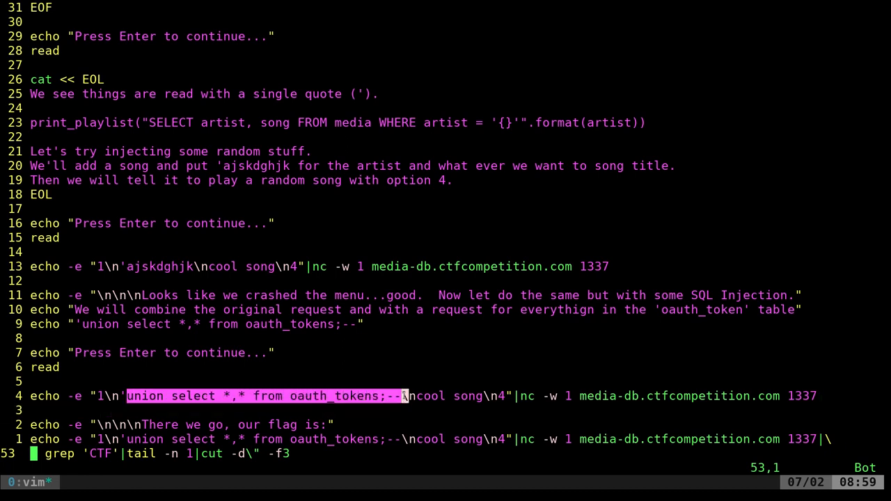
mouse_move(528, 396)
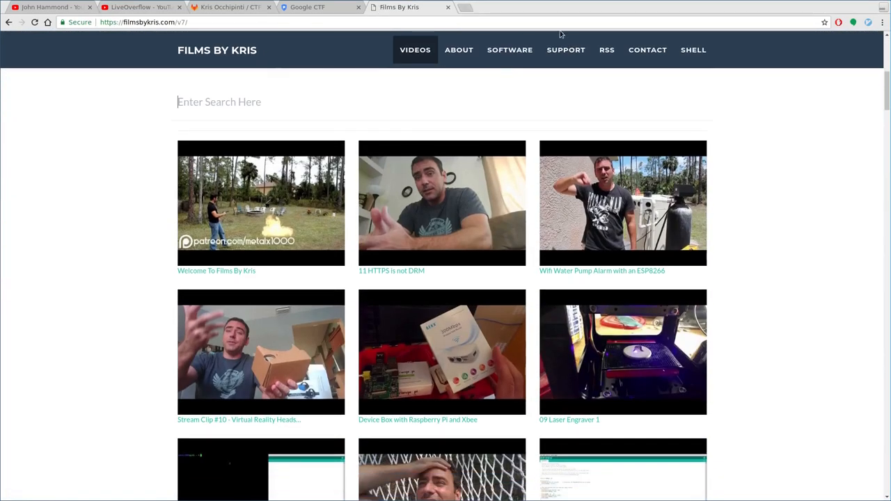
Step: Go to the Support Films By Kris section showing the Donate and Patreon options
left_click(565, 50)
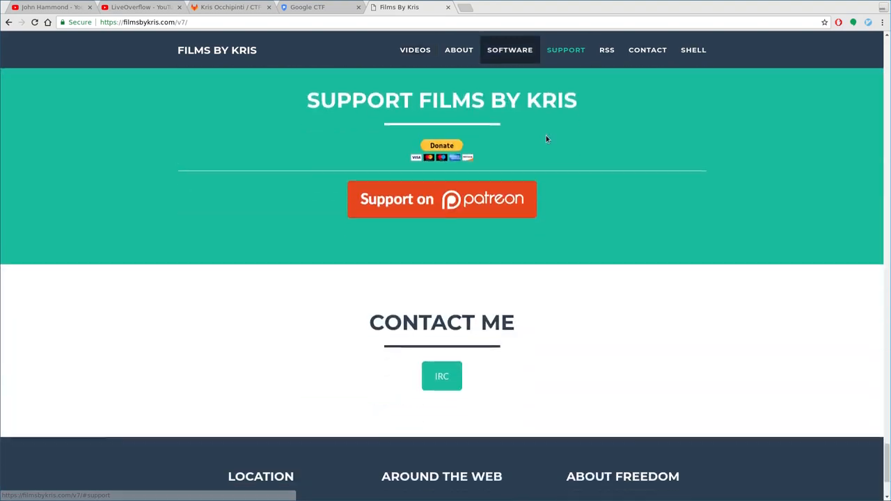
scroll("down", 3)
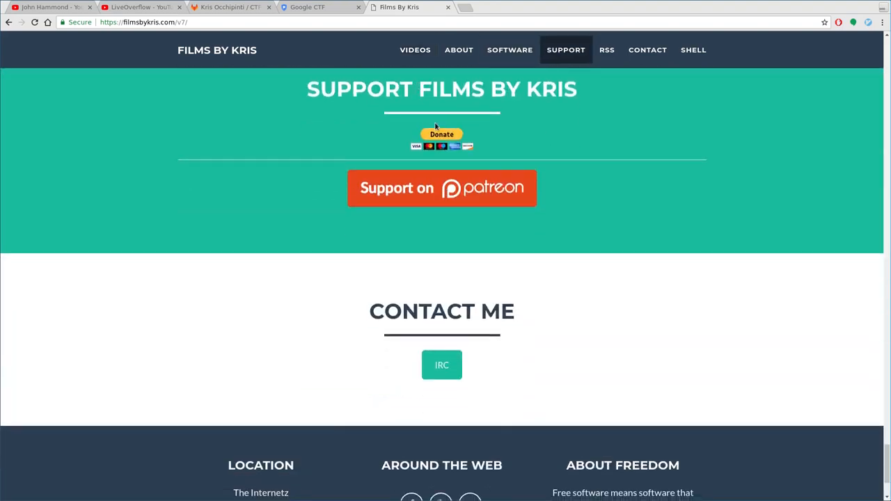
mouse_move(554, 112)
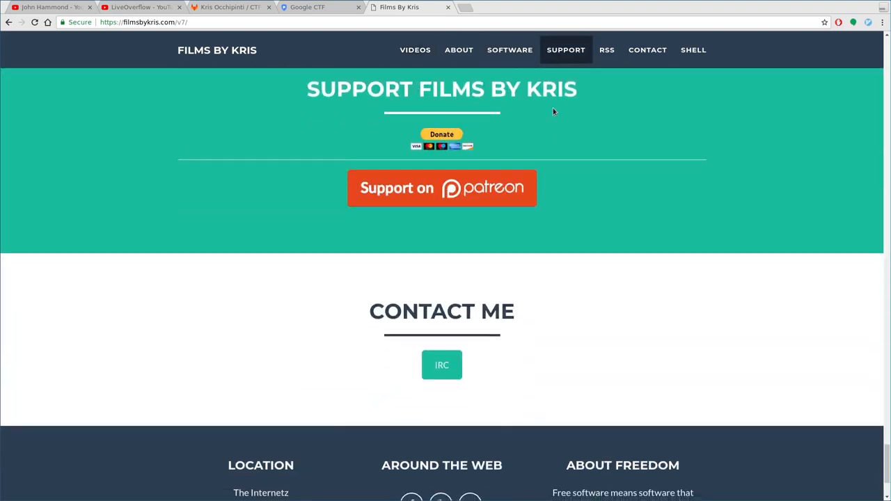